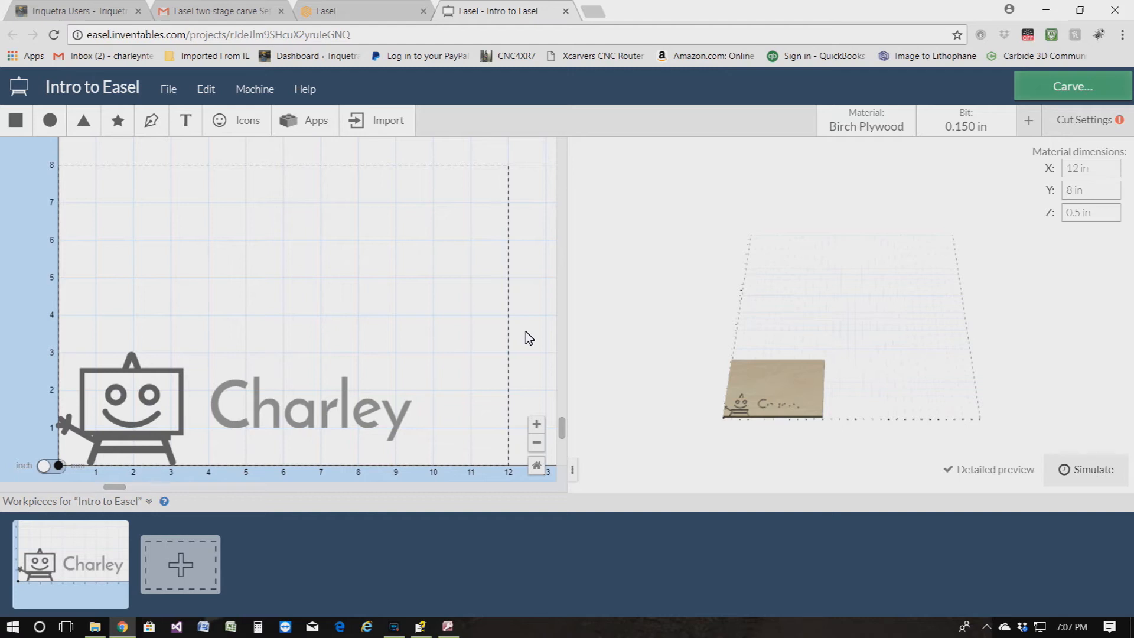
{"action": "mouse_move", "coordinate": [304, 180]}
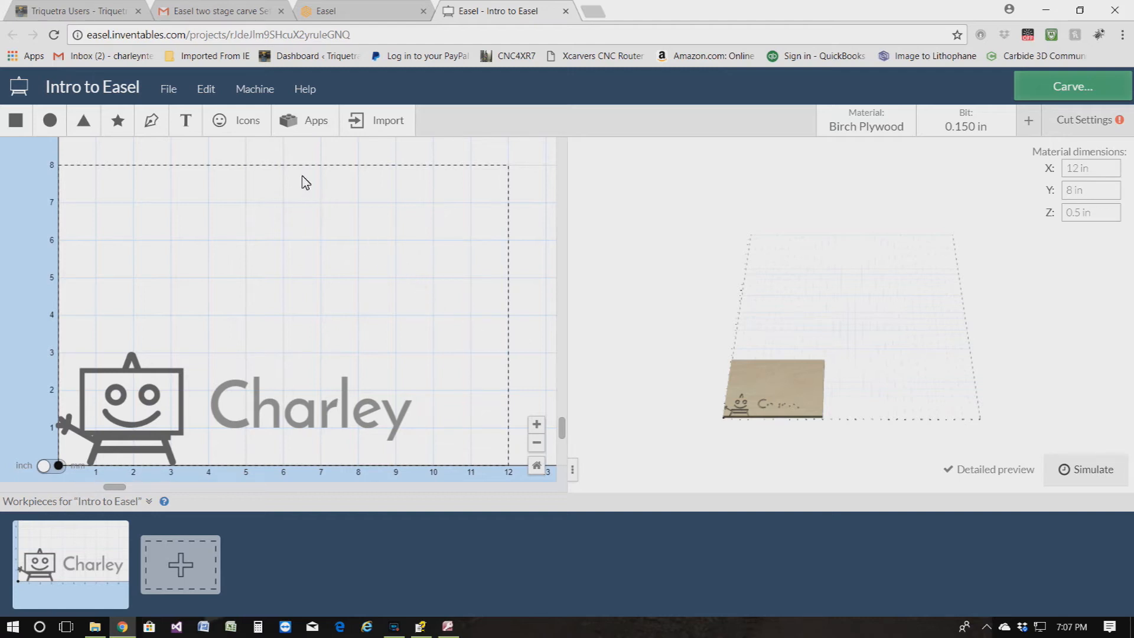
{"action": "mouse_move", "coordinate": [295, 223]}
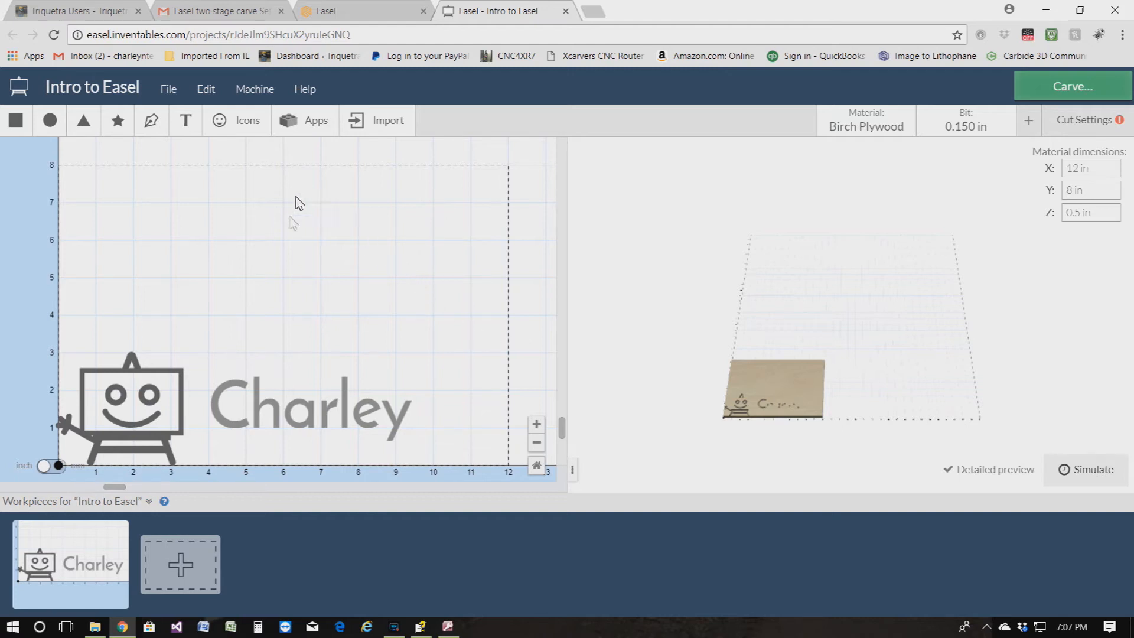
{"action": "mouse_move", "coordinate": [299, 305]}
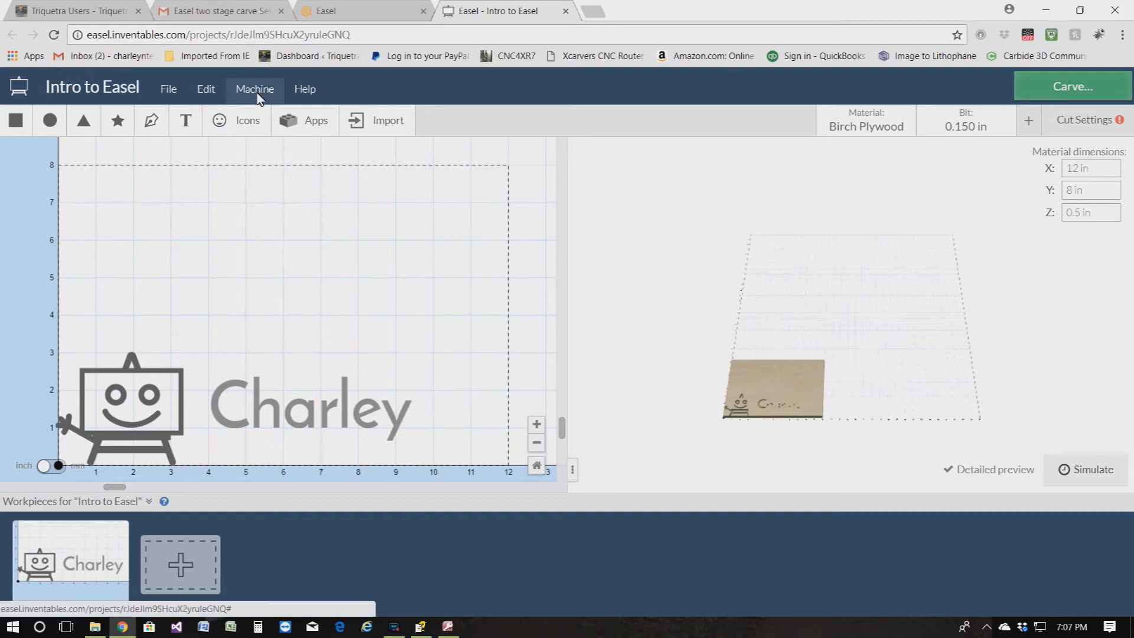
Step: Launch the X-Carve machine setup wizard from the Machine settings panel
{"action": "left_click", "coordinate": [254, 89]}
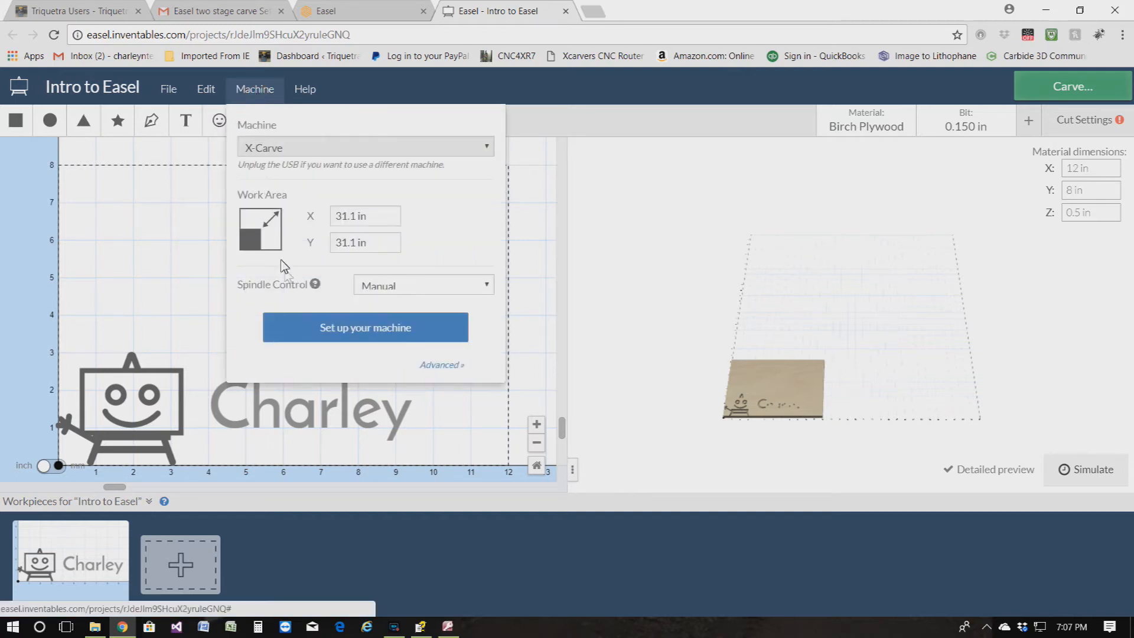
{"action": "left_click", "coordinate": [365, 327]}
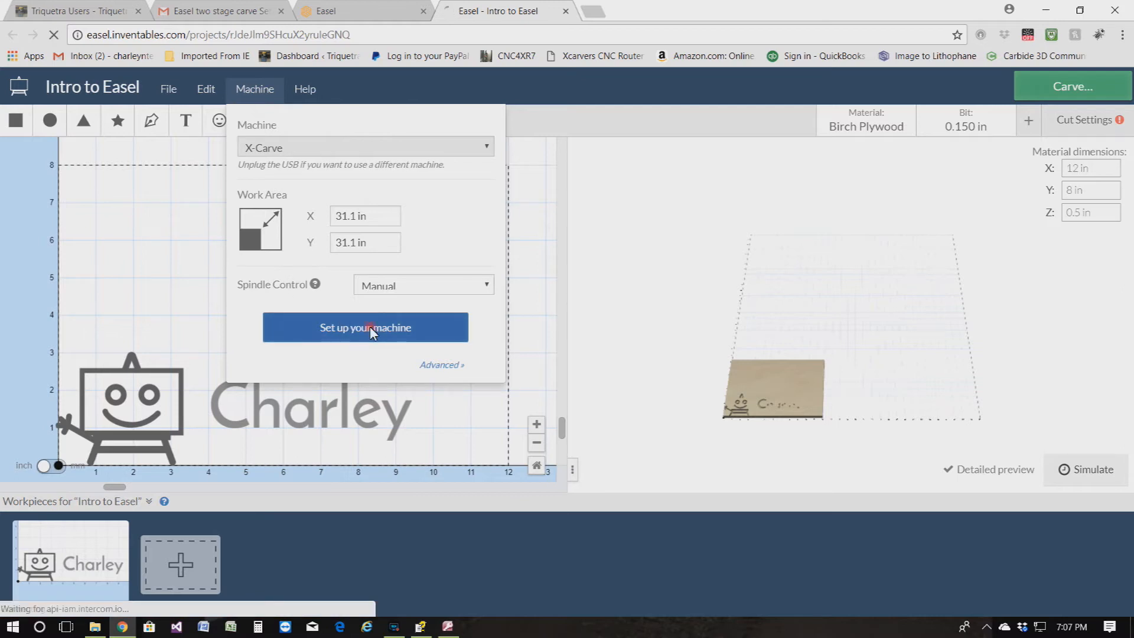
Step: Confirm machine details: Arduino & gShield, 1000mm x 1000mm rails, ACME threaded rod, DeWalt 611
{"action": "left_click", "coordinate": [365, 328]}
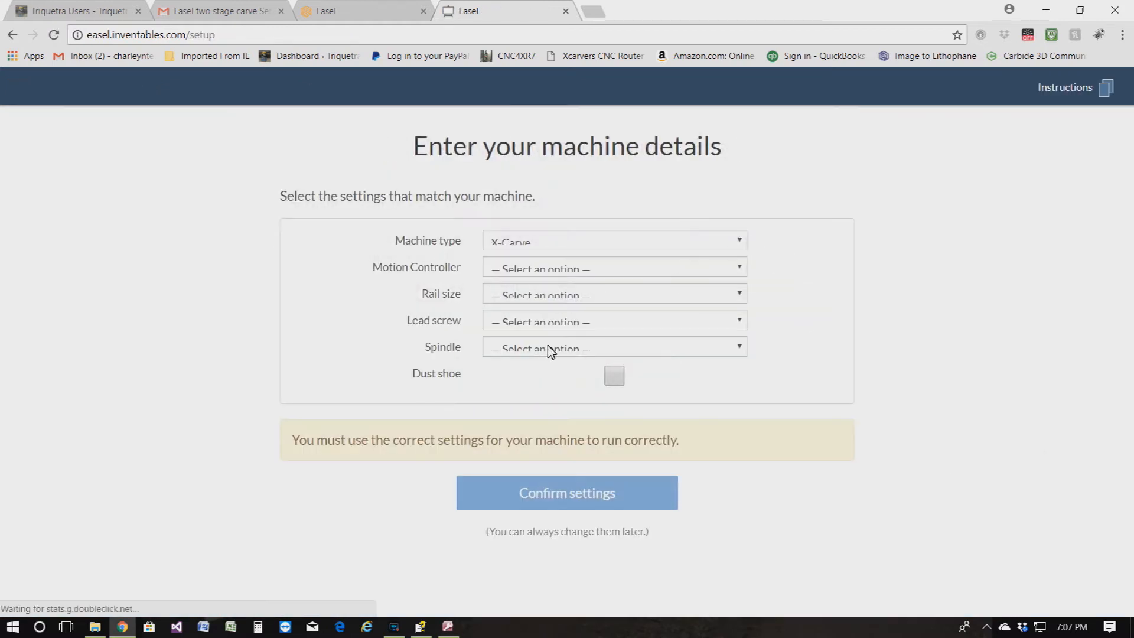
{"action": "left_click", "coordinate": [613, 267]}
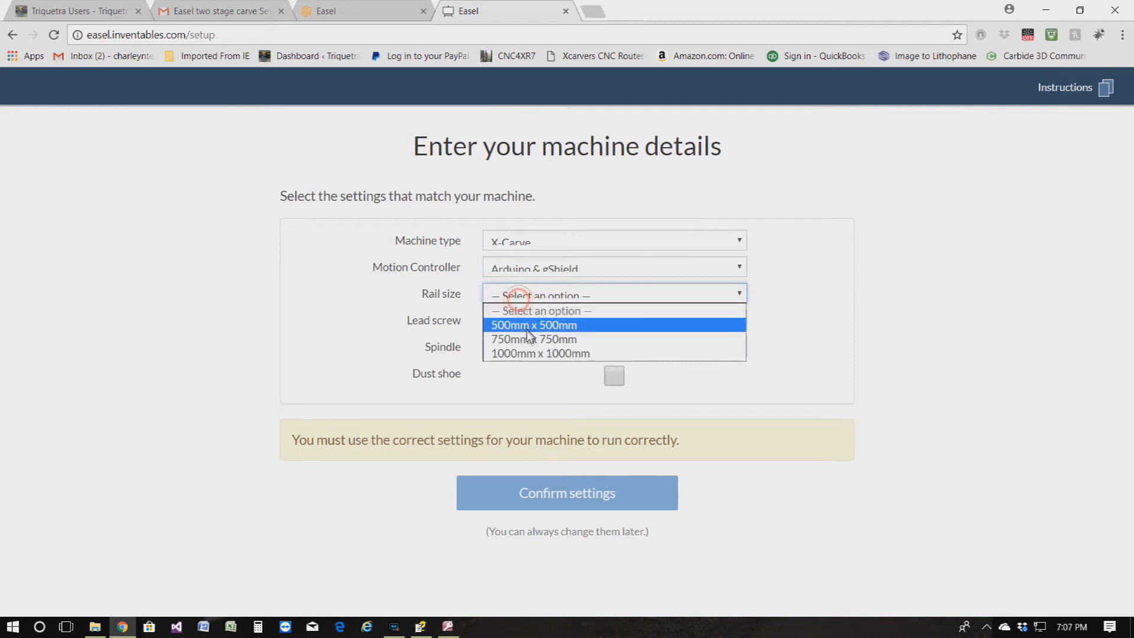
{"action": "left_click", "coordinate": [540, 354]}
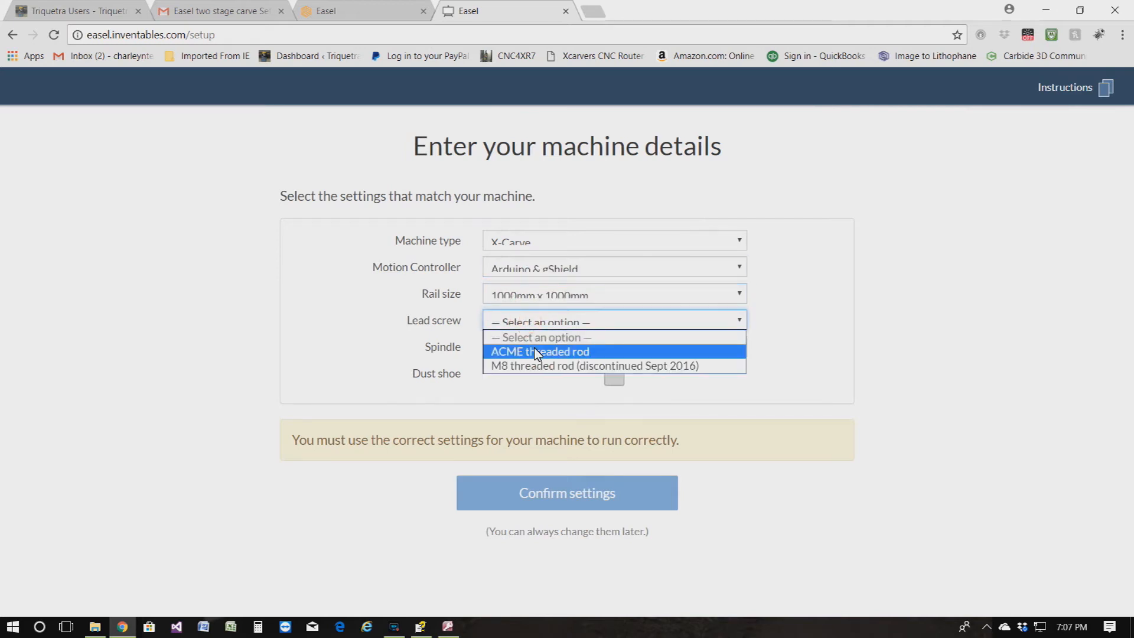
{"action": "left_click", "coordinate": [539, 351]}
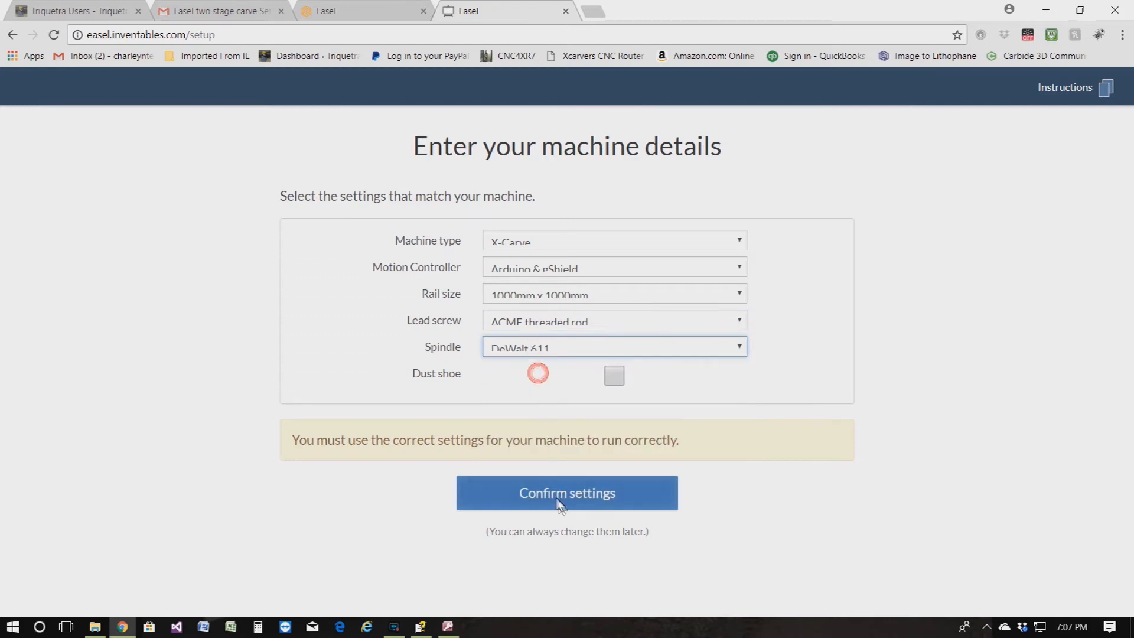
{"action": "left_click", "coordinate": [566, 493]}
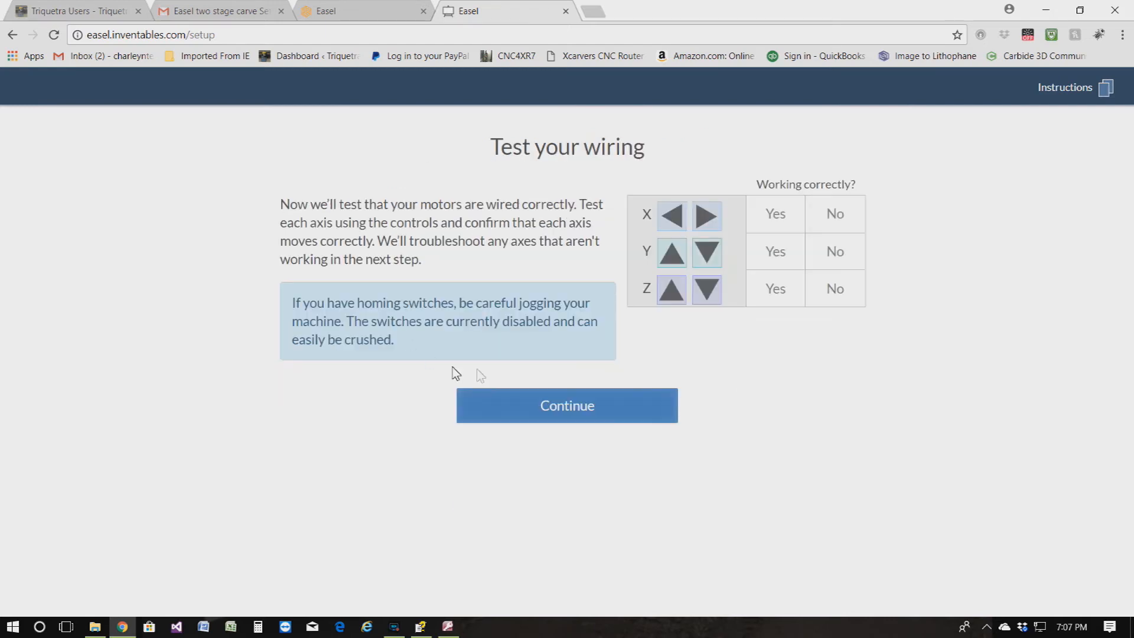
Step: Pass the wiring test, save manual spindle control, skip the spindle test and disable homing
{"action": "left_click", "coordinate": [775, 214]}
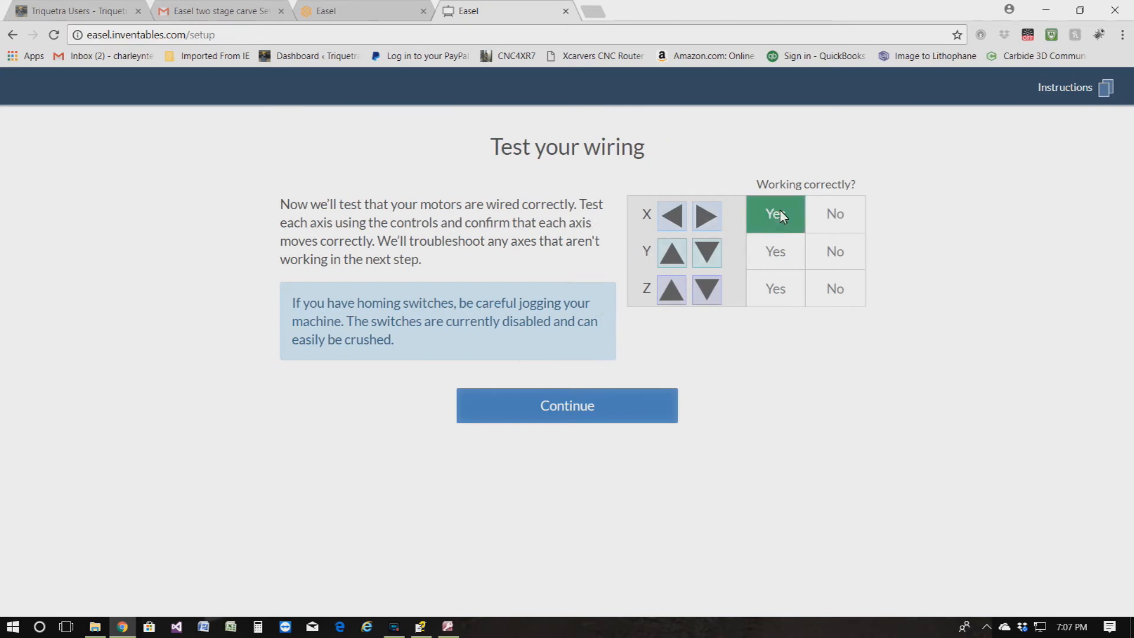
{"action": "left_click", "coordinate": [566, 406]}
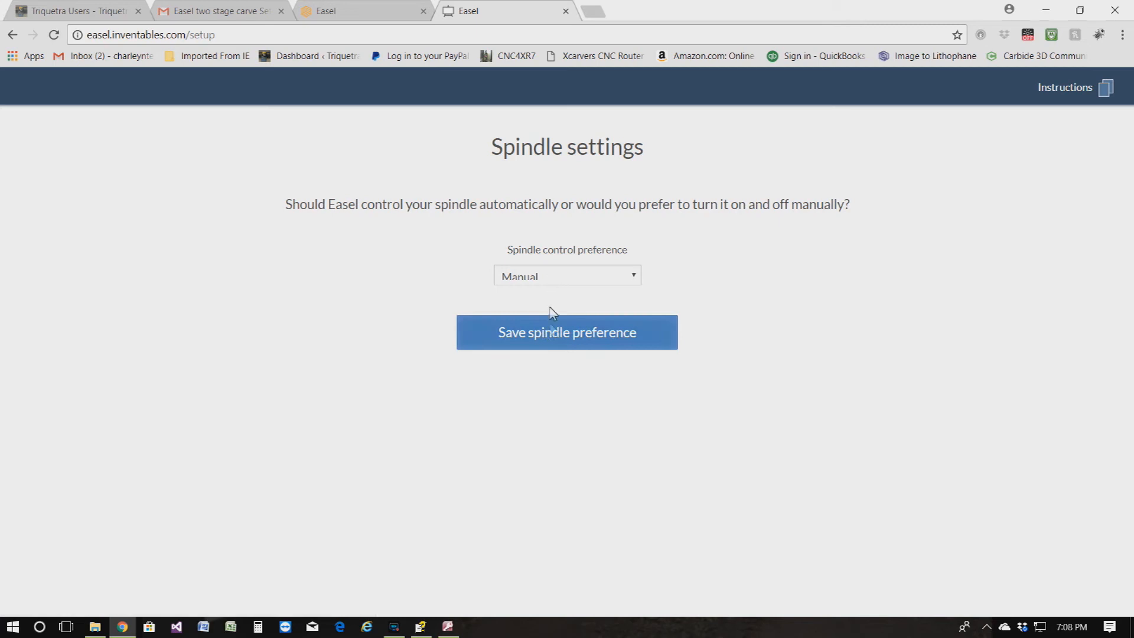
{"action": "left_click", "coordinate": [566, 275]}
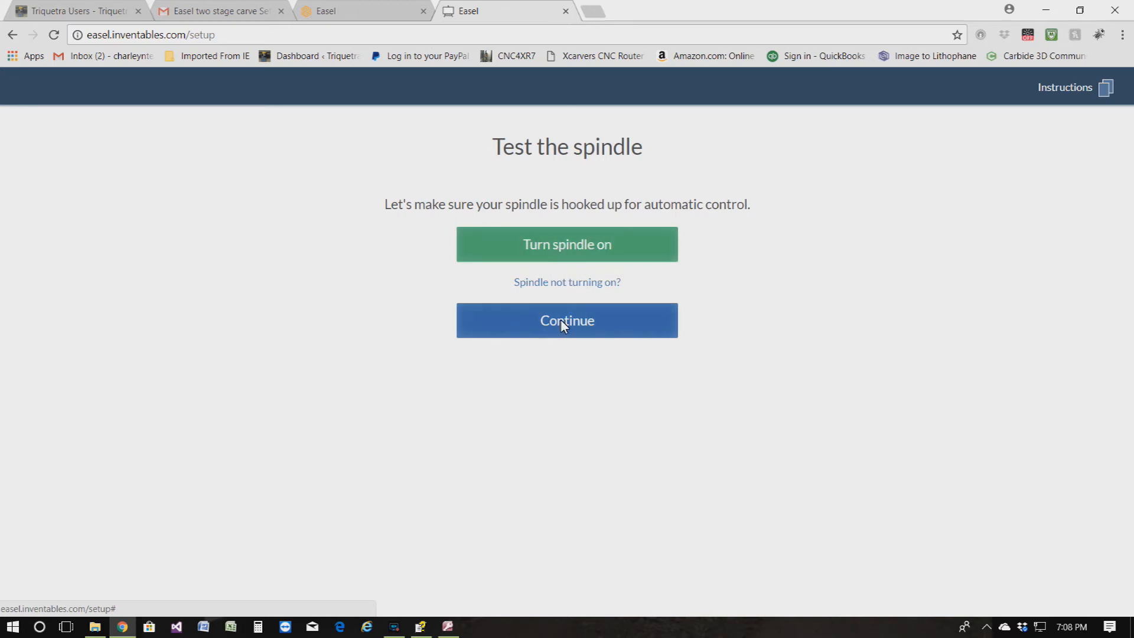
{"action": "left_click", "coordinate": [567, 320]}
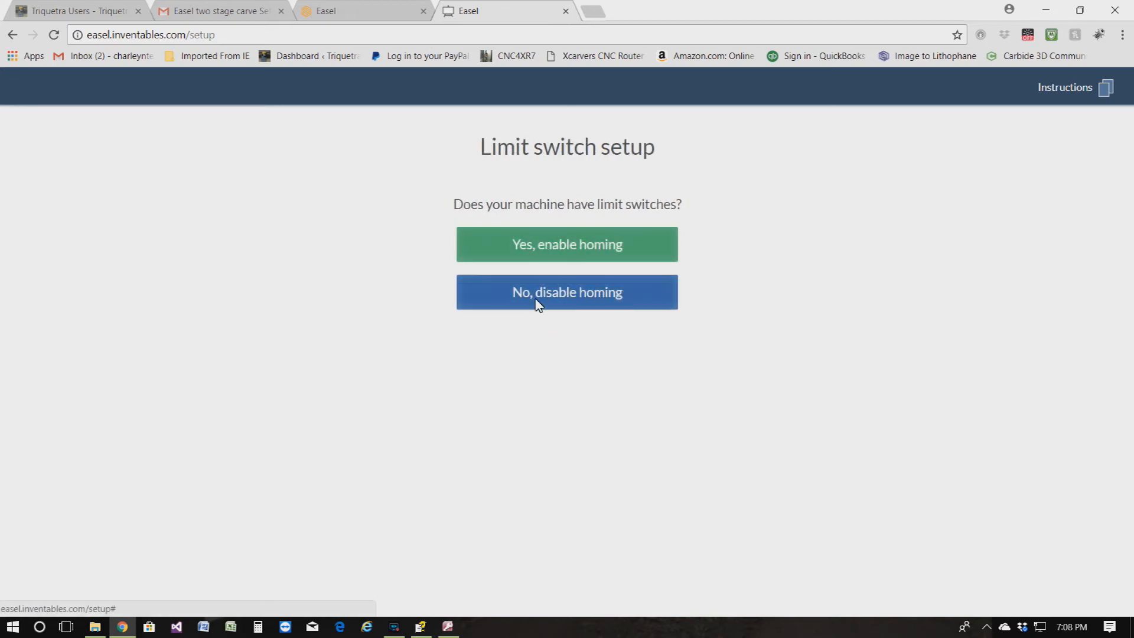
{"action": "left_click", "coordinate": [566, 292]}
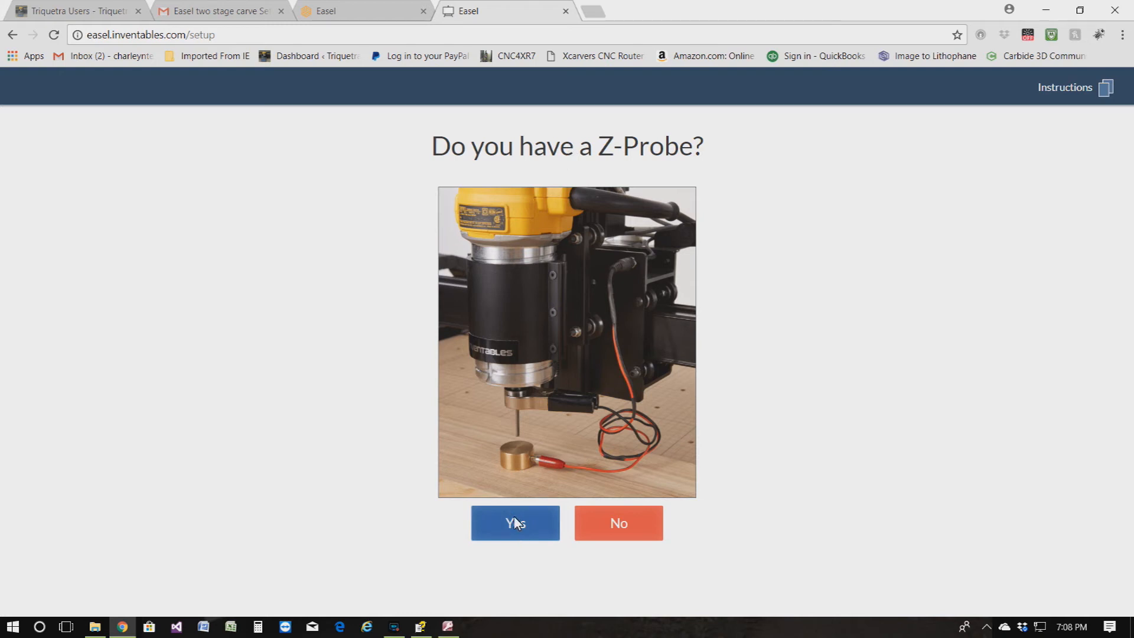
Step: Declare a Z-Probe is available and confirm its clip is attached to the carriage
{"action": "left_click", "coordinate": [515, 523]}
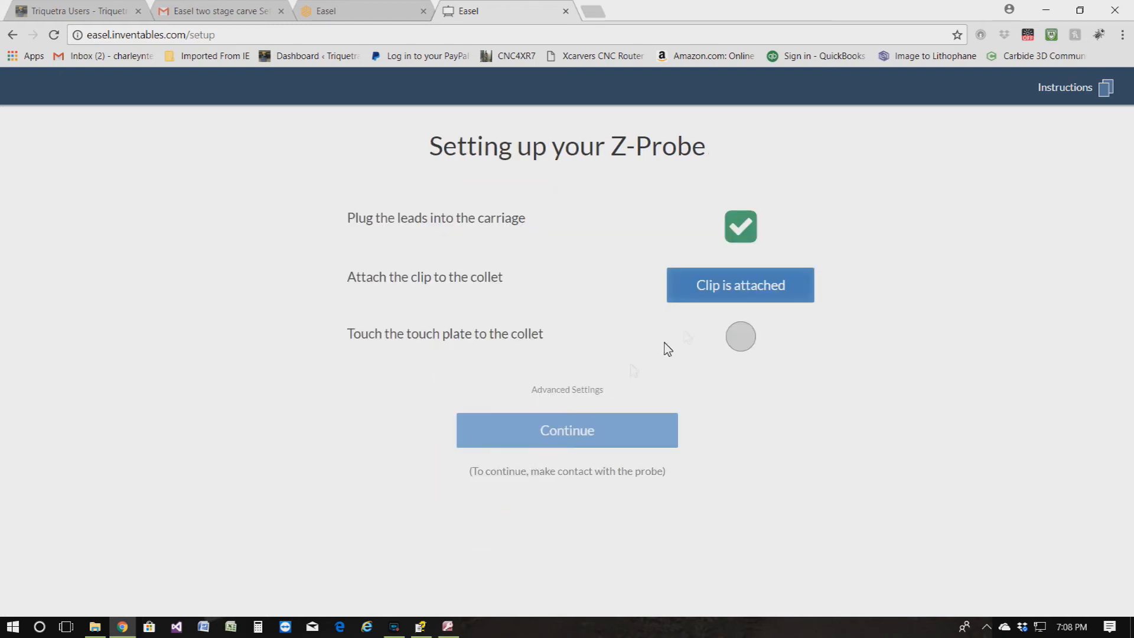
{"action": "left_click", "coordinate": [739, 285]}
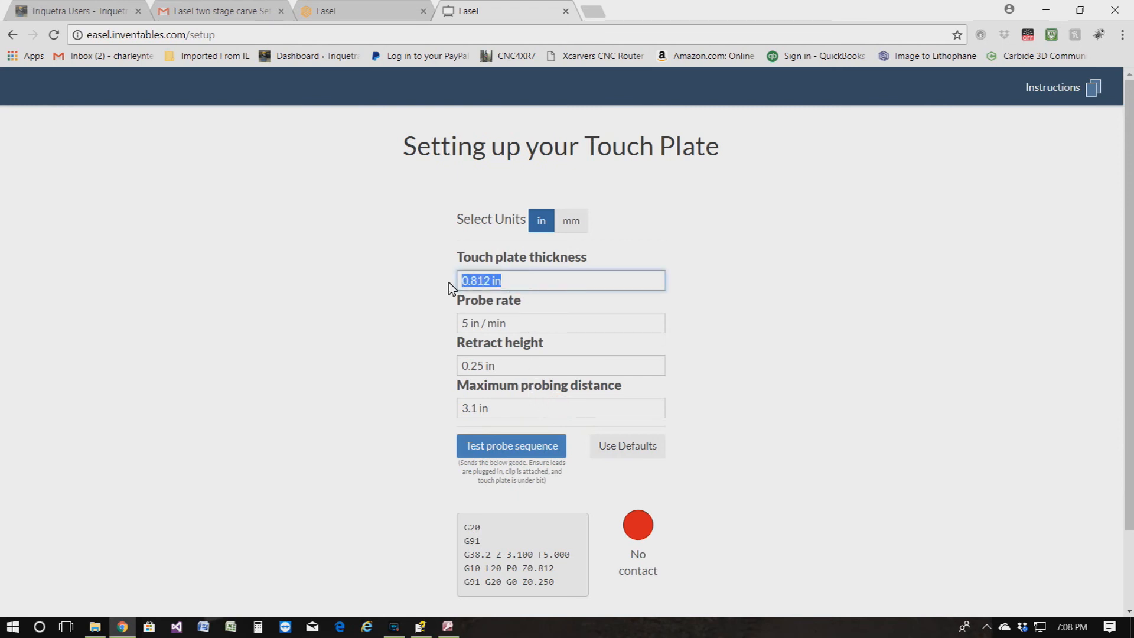
{"action": "mouse_move", "coordinate": [522, 286]}
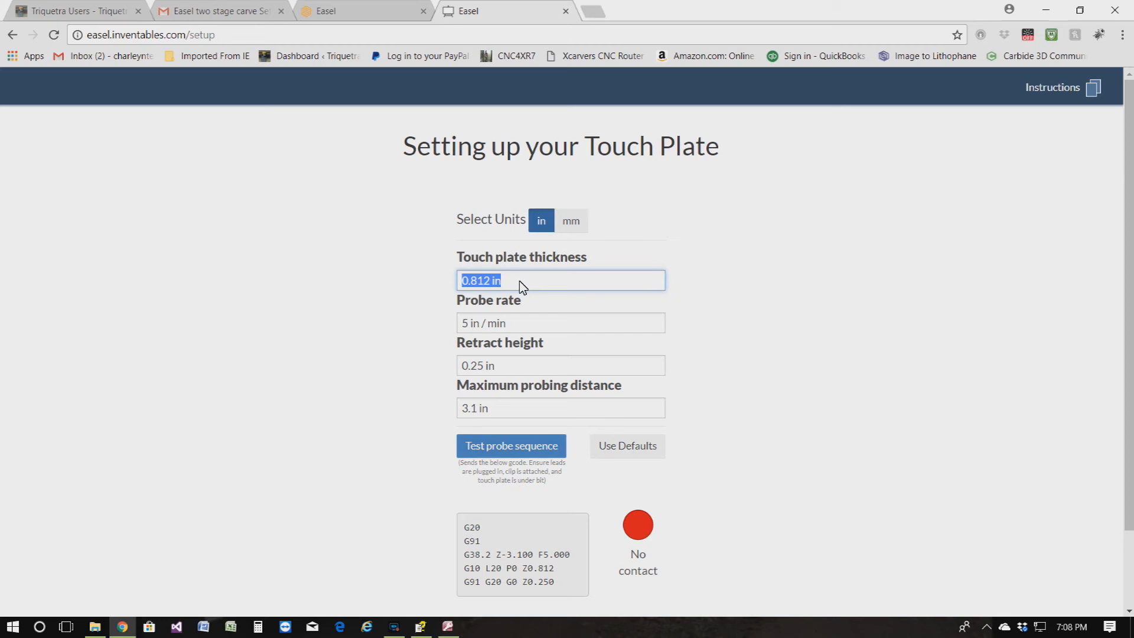
Step: Select the 0.812 in touch plate thickness value for editing
{"action": "left_click", "coordinate": [535, 281]}
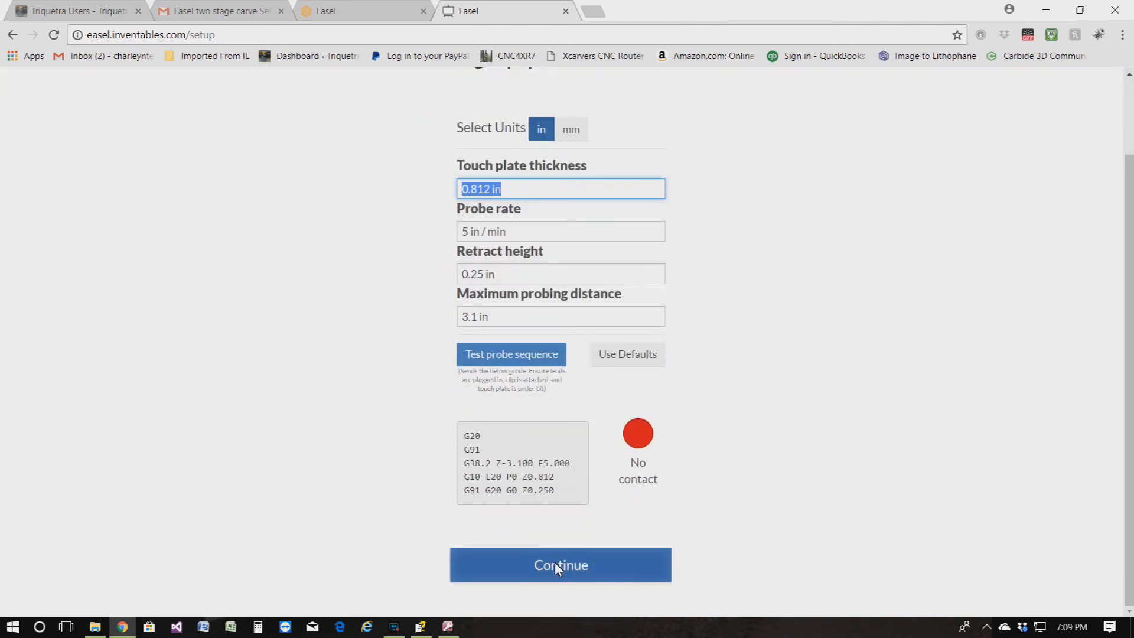
{"action": "mouse_move", "coordinate": [511, 355]}
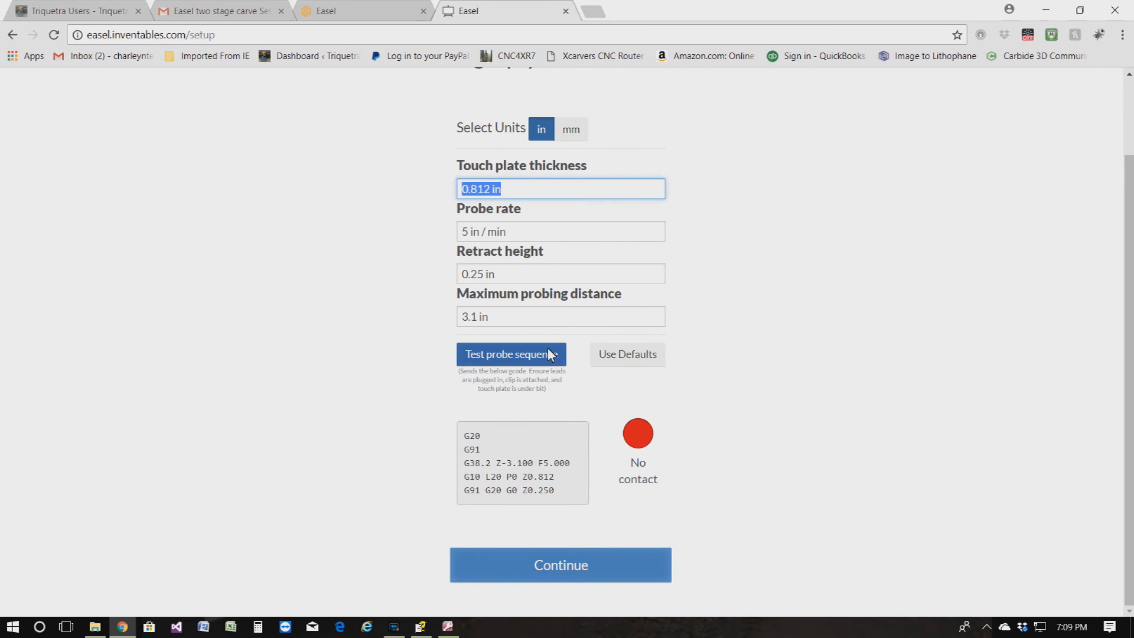
{"action": "mouse_move", "coordinate": [485, 233]}
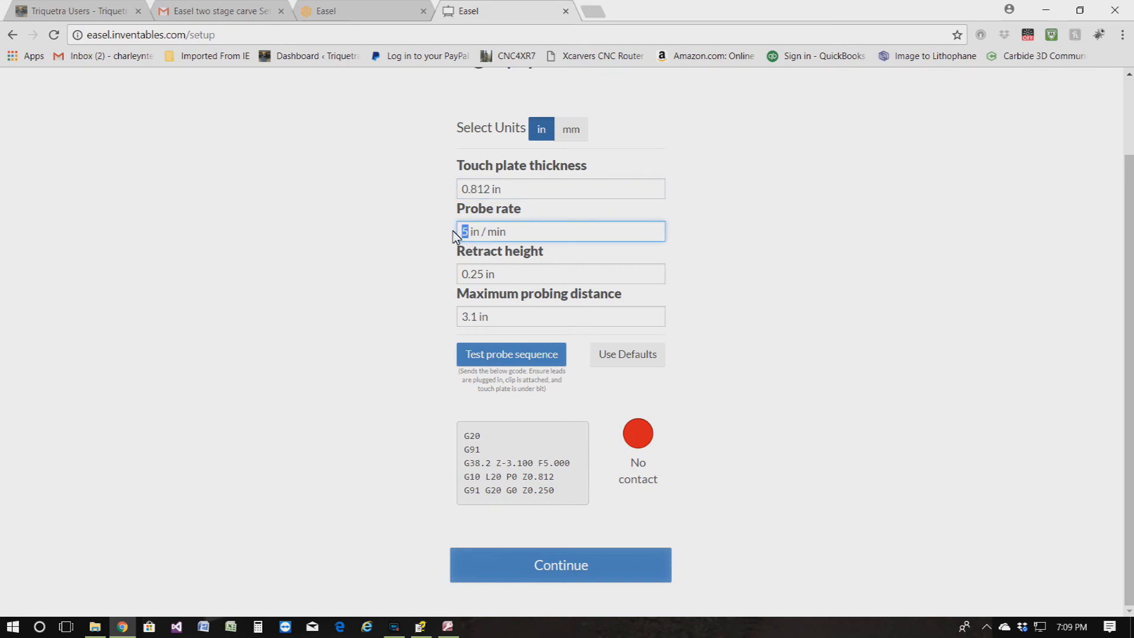
{"action": "mouse_move", "coordinate": [434, 251]}
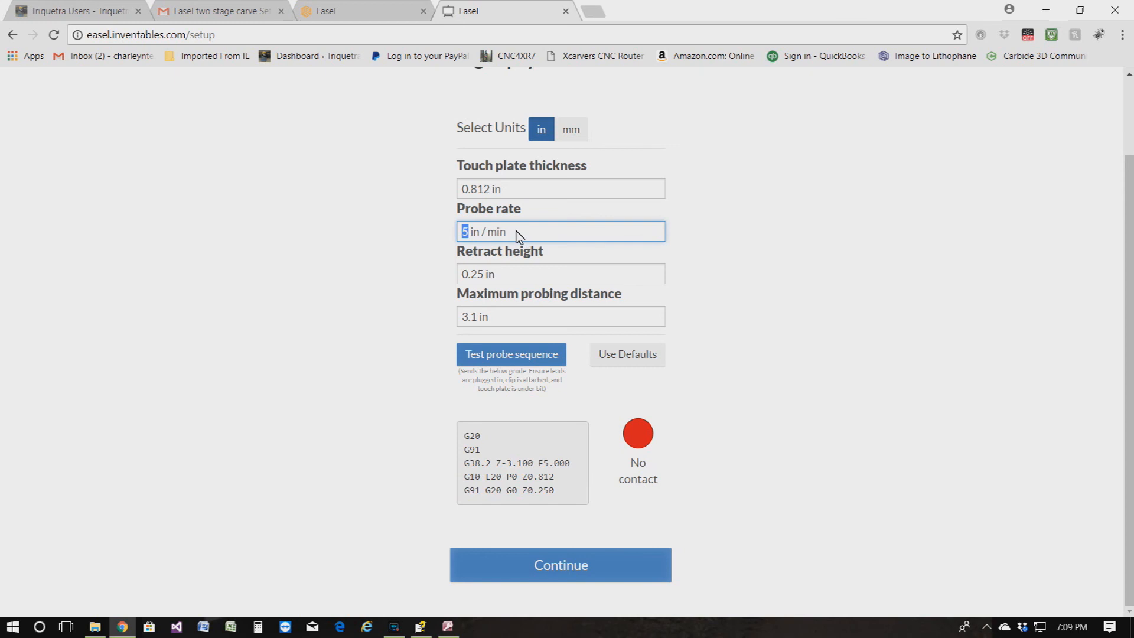
{"action": "mouse_move", "coordinate": [470, 241]}
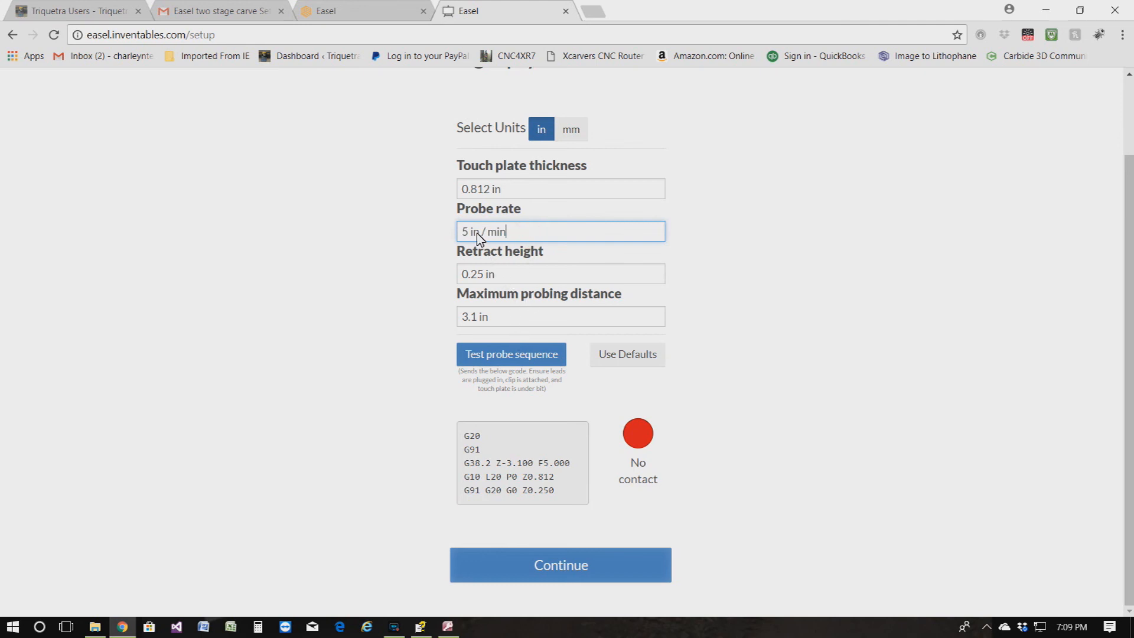
Step: Edit the probe rate and save the touch plate settings, reaching 'You're ready to carve'
{"action": "double_click", "coordinate": [463, 232]}
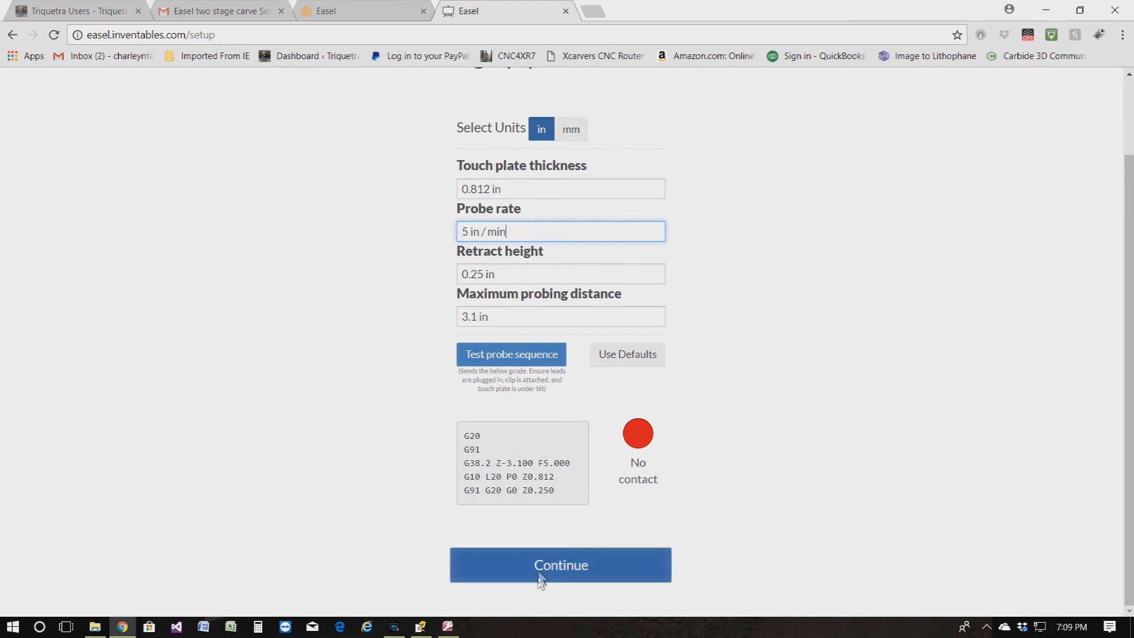
{"action": "mouse_move", "coordinate": [572, 577]}
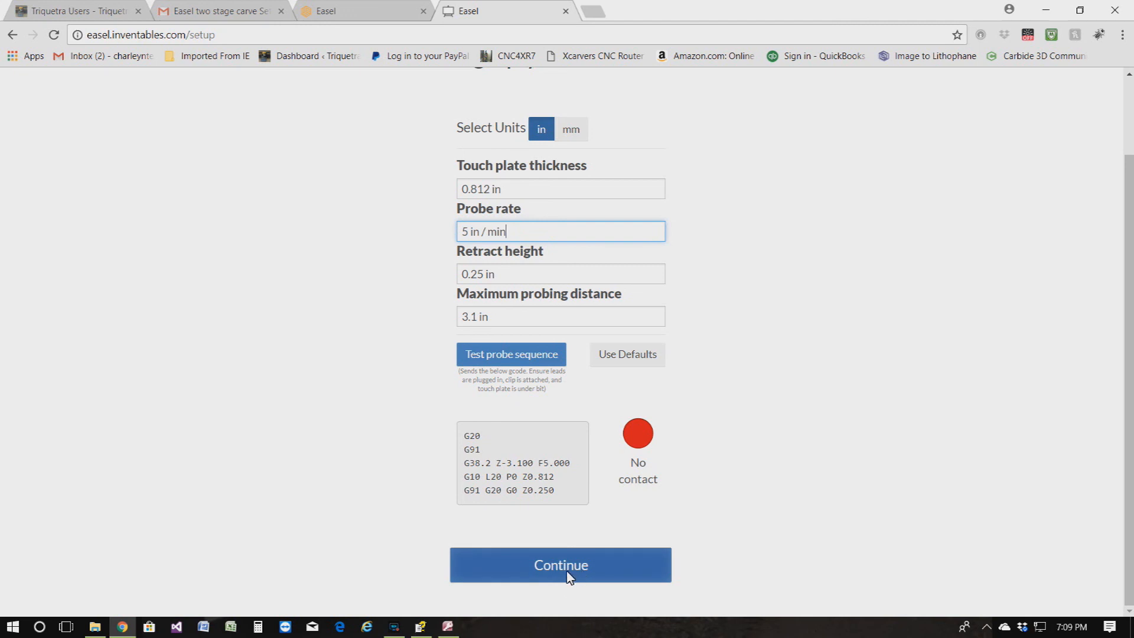
{"action": "left_click", "coordinate": [560, 565]}
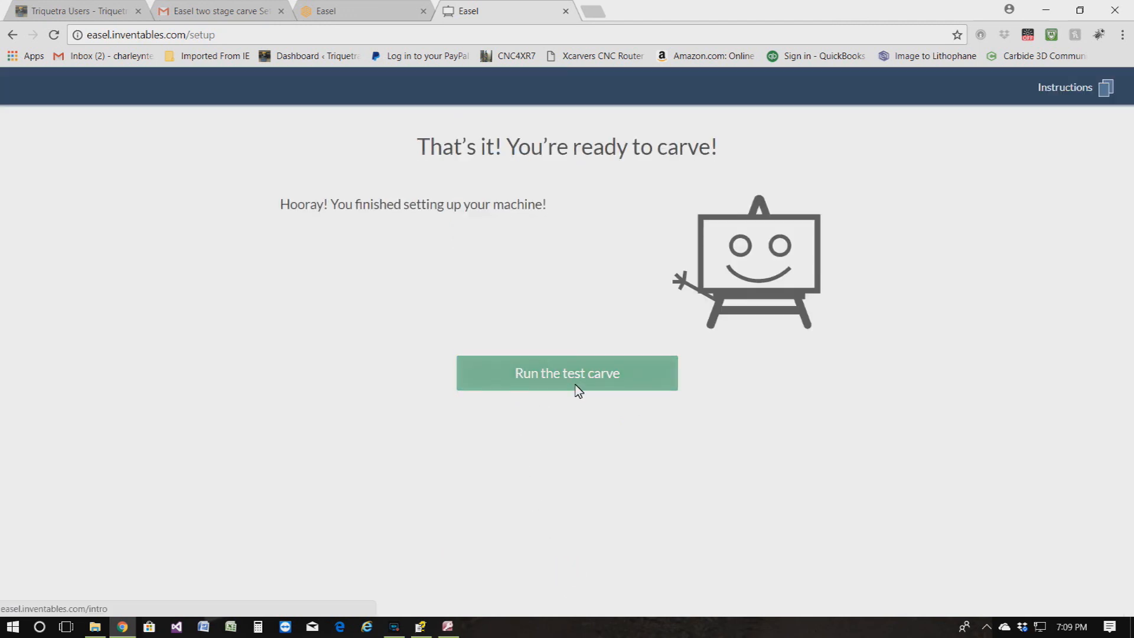